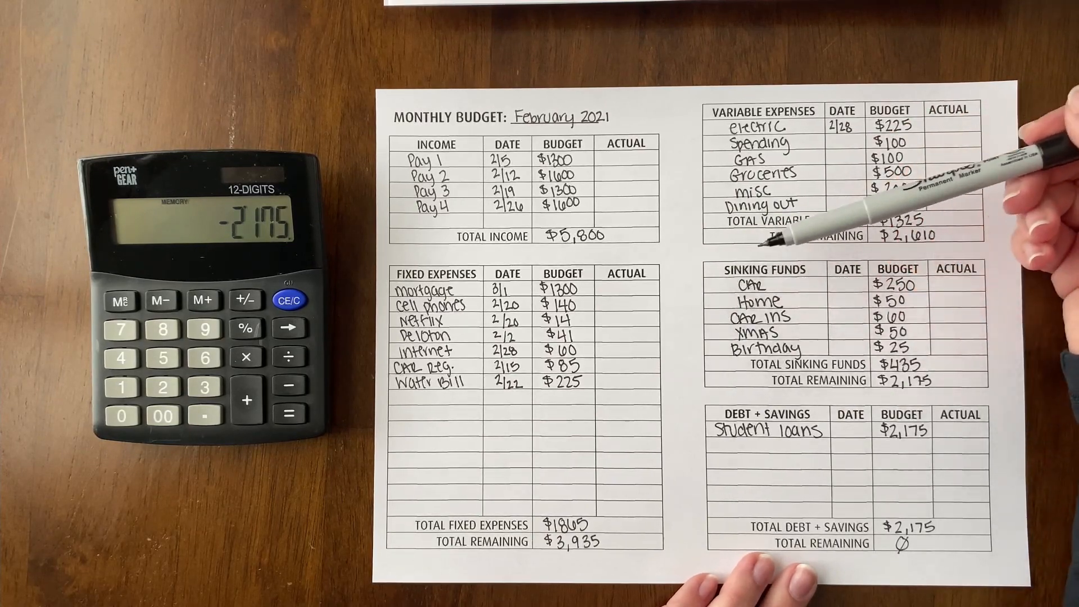
pyautogui.moveTo(963, 179)
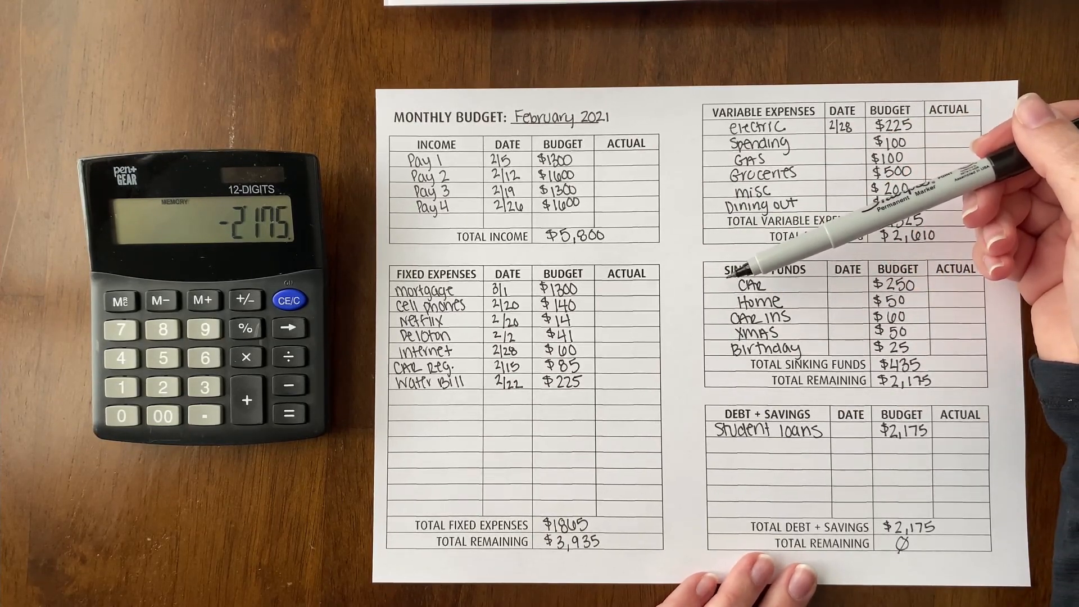